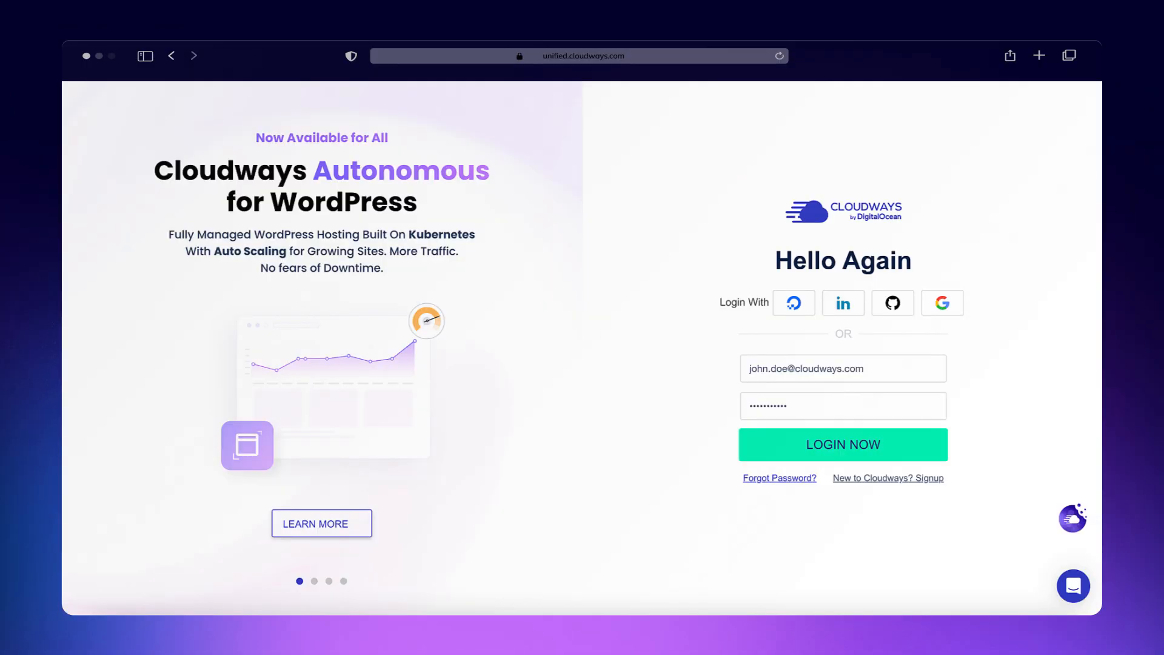
pyautogui.moveTo(1031, 558)
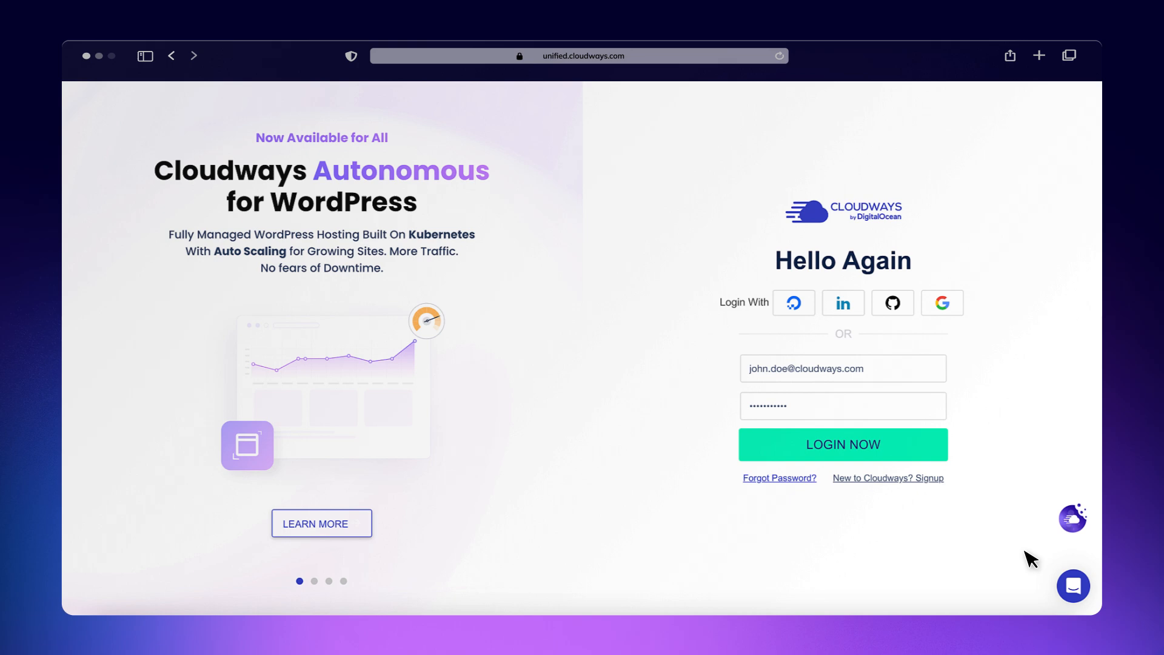
# - Log in to Cloudways and start a new application on PRODUCTION SERVER
pyautogui.click(841, 444)
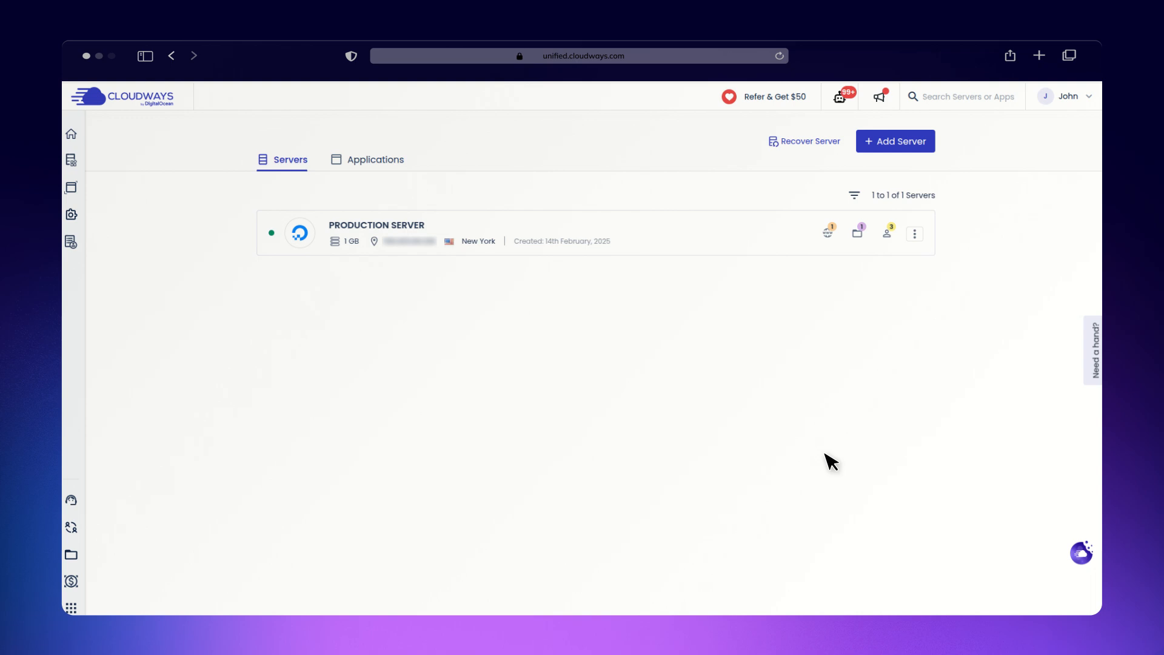
pyautogui.click(374, 159)
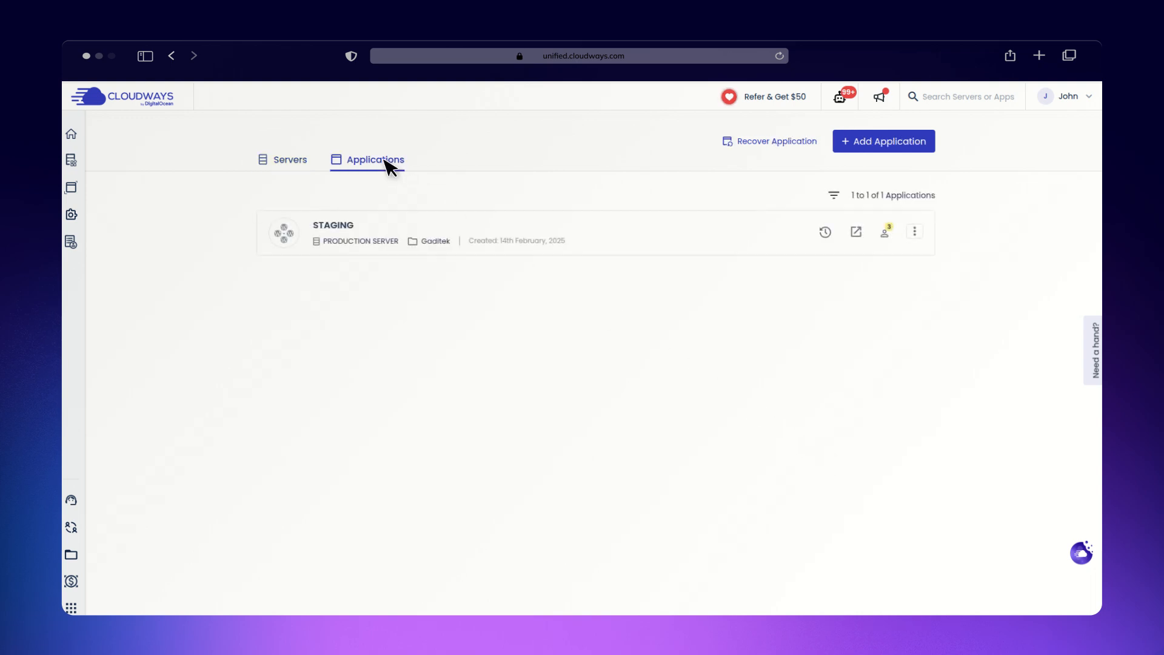
pyautogui.click(882, 141)
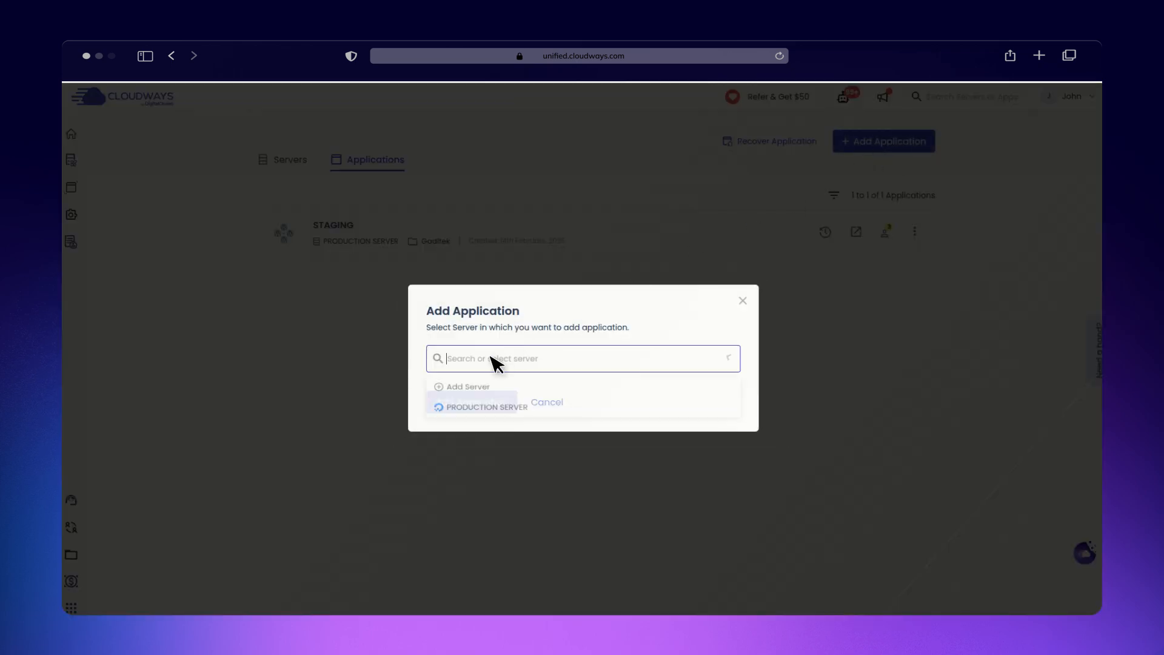
pyautogui.click(483, 406)
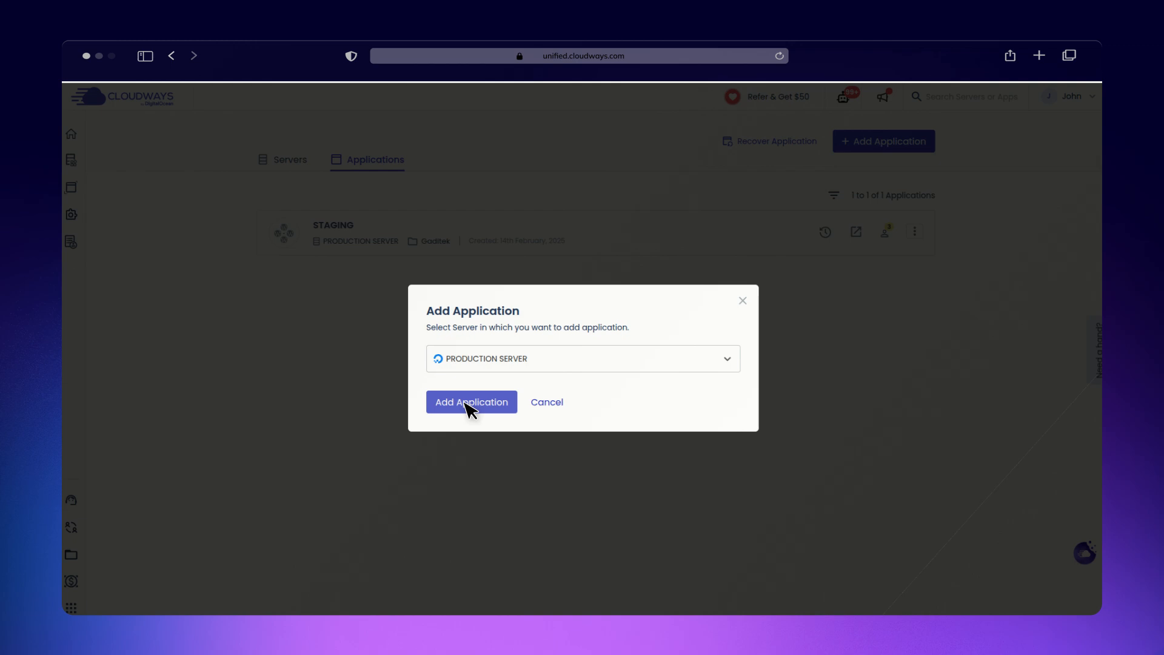
pyautogui.click(471, 401)
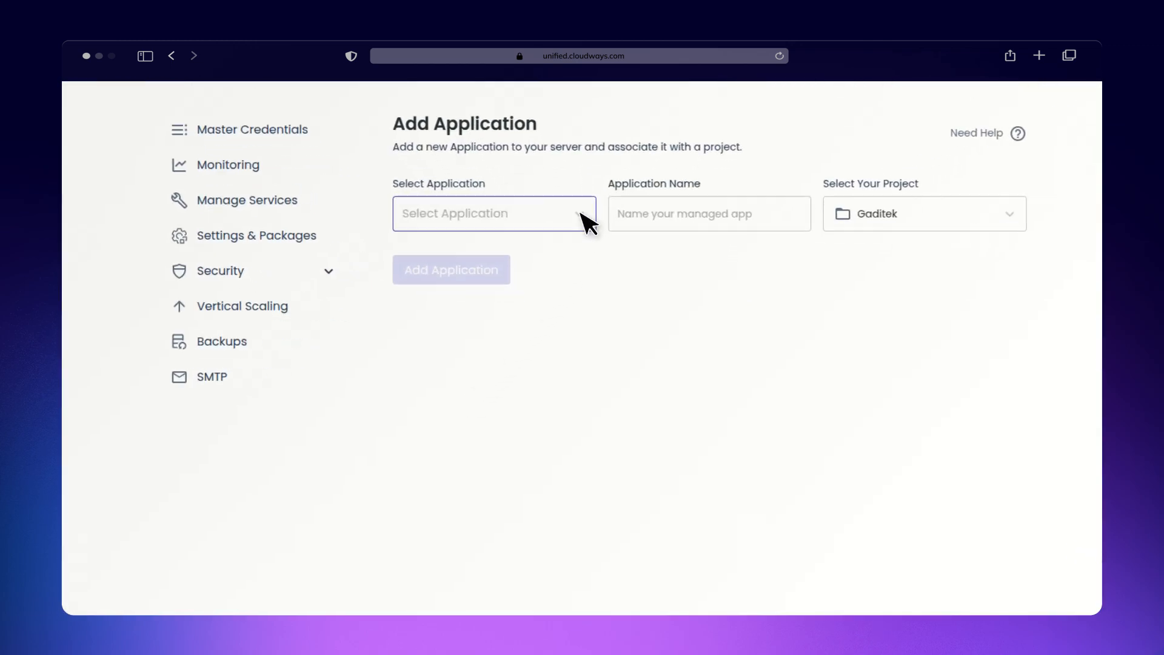
# - Launch a WordPress Multisite 6.2.2 application named 'MY MULTI-SITE APP'
pyautogui.click(494, 213)
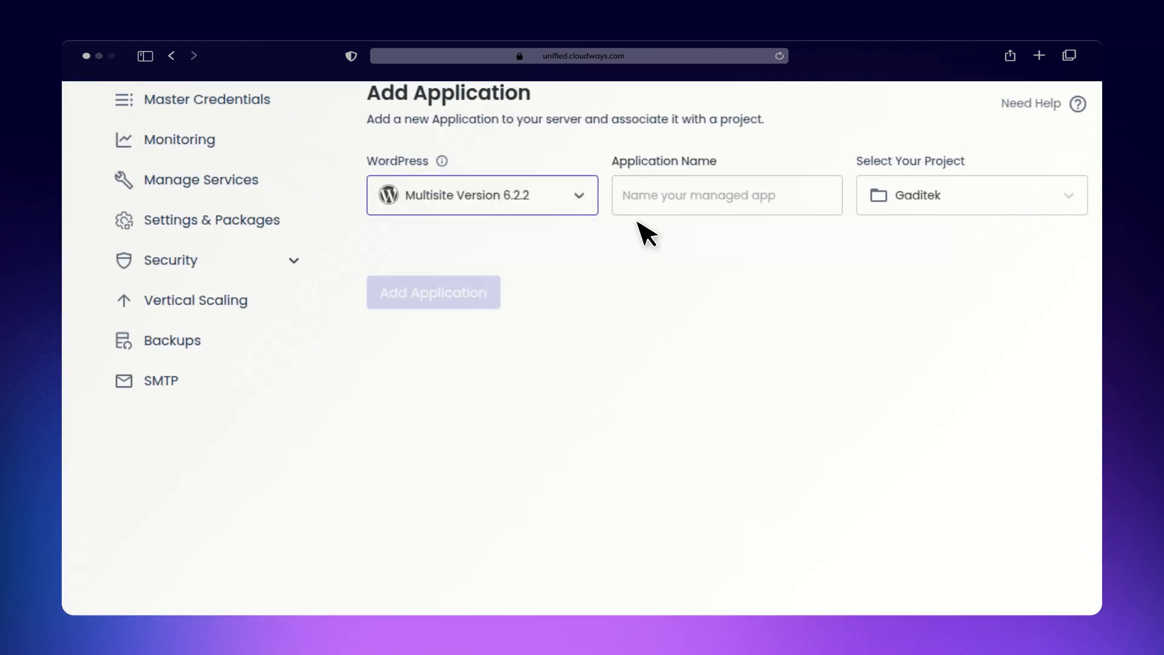
pyautogui.write('MY MULTI-')
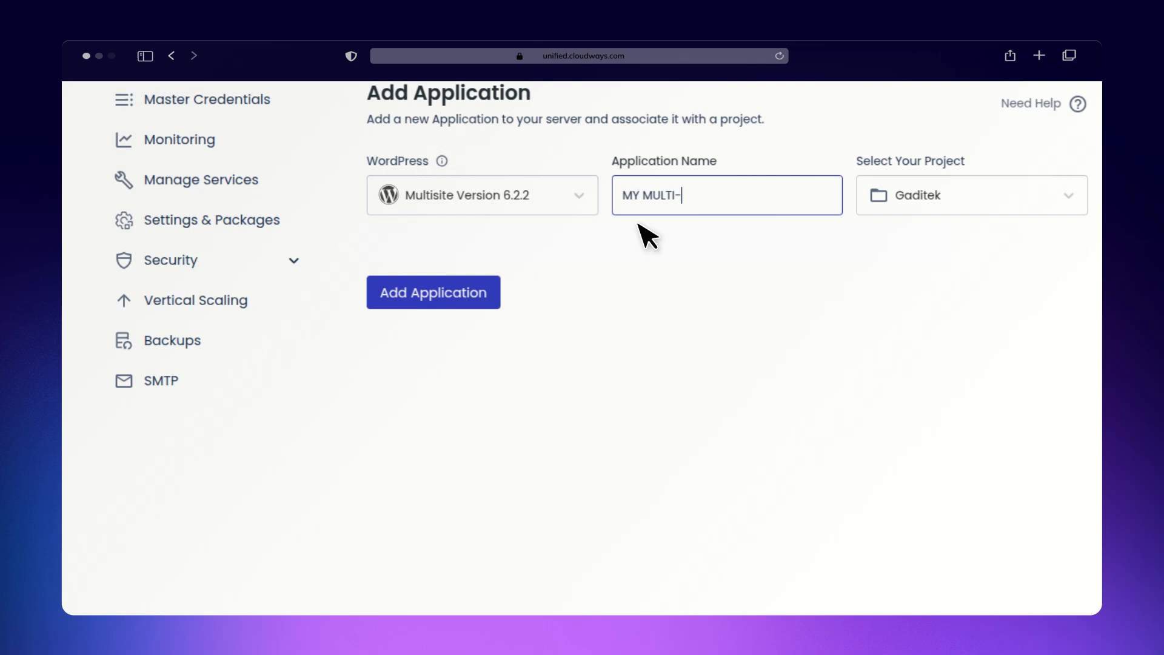
pyautogui.write('SITE APP')
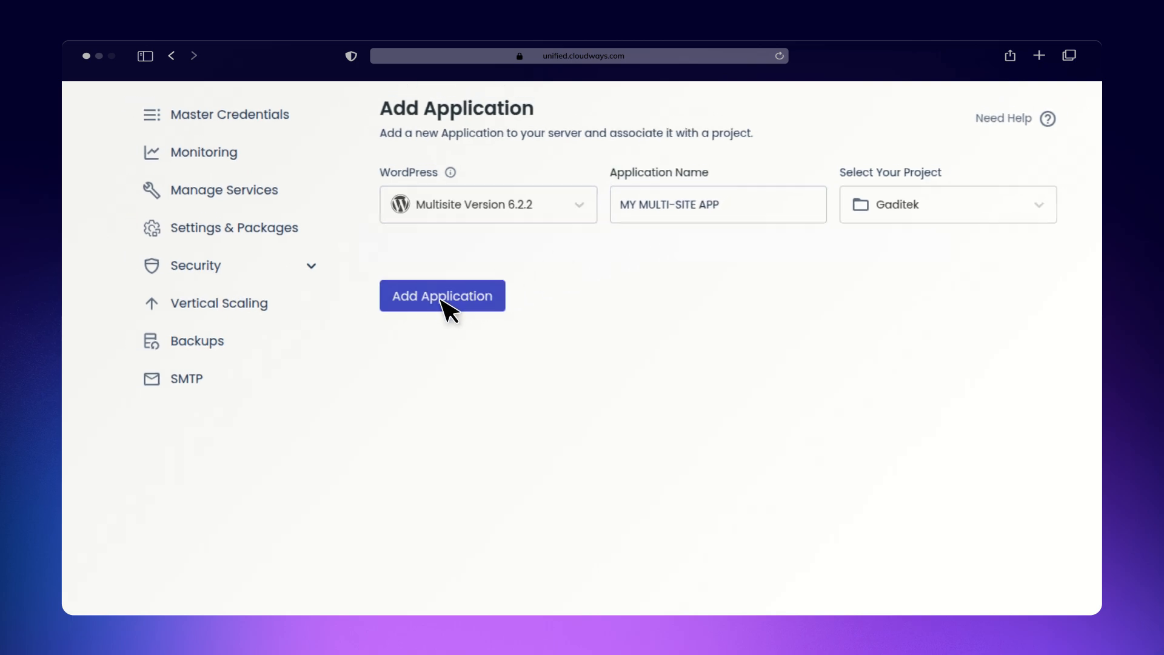
pyautogui.click(442, 295)
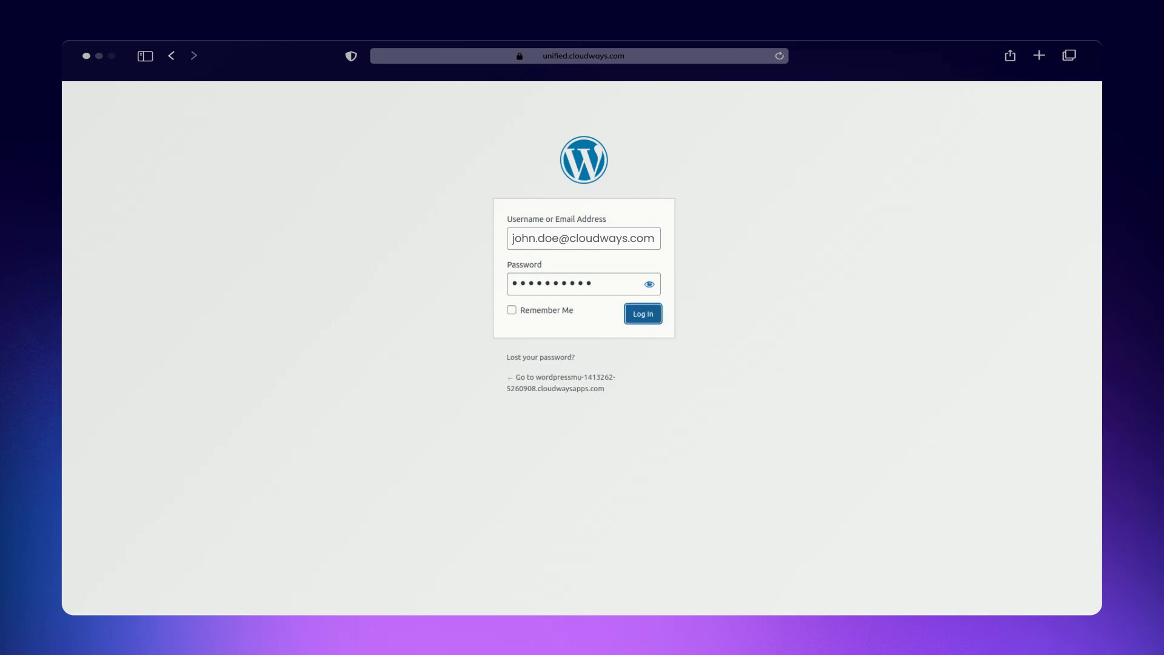
# - Log in to wp-admin and bulk-deactivate the Breeze and Object Cache Pro plugins
pyautogui.click(641, 313)
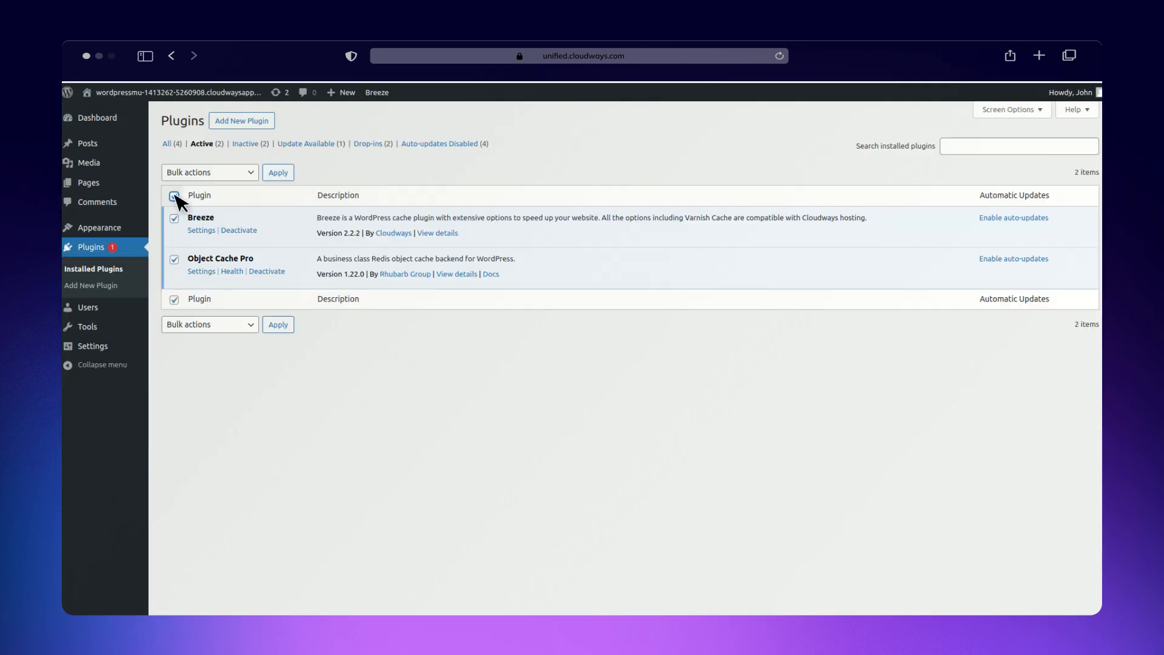
pyautogui.click(175, 198)
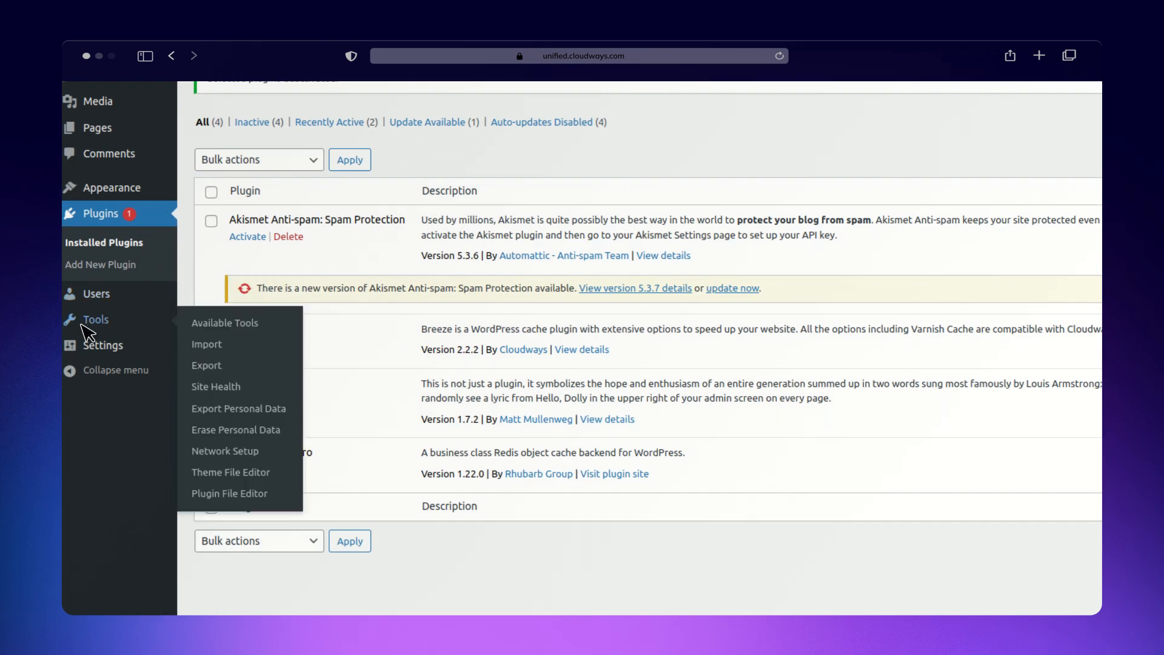
# - Install the network from Tools > Network Setup using sub-directory addresses
pyautogui.click(225, 450)
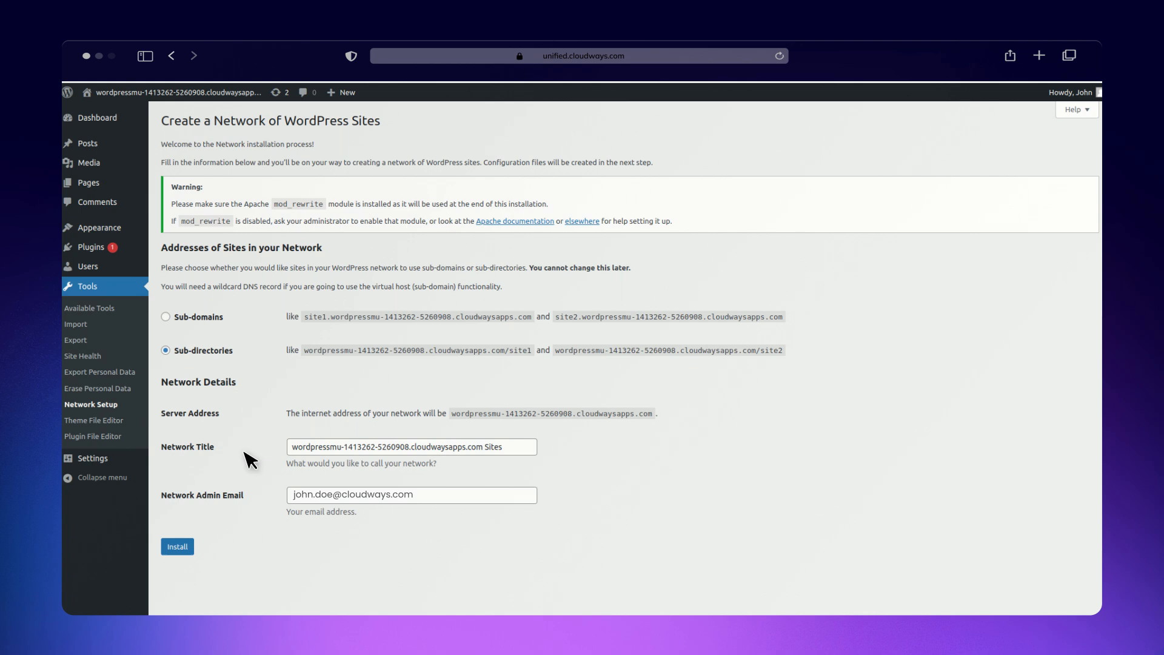
pyautogui.moveTo(245, 449)
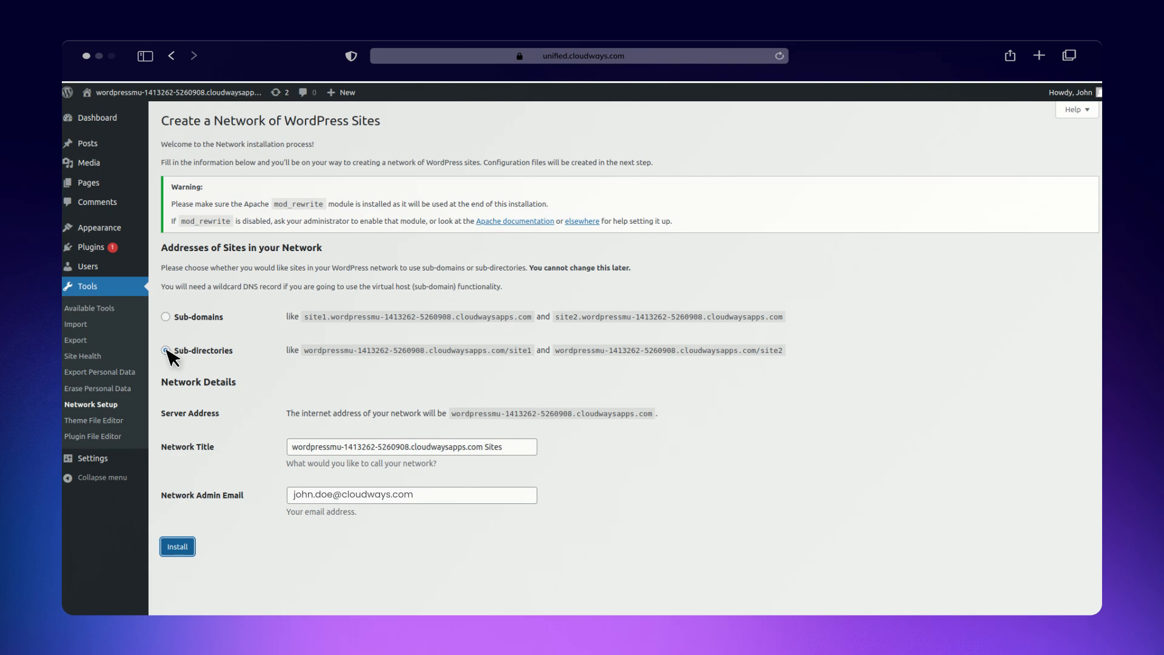
pyautogui.click(177, 546)
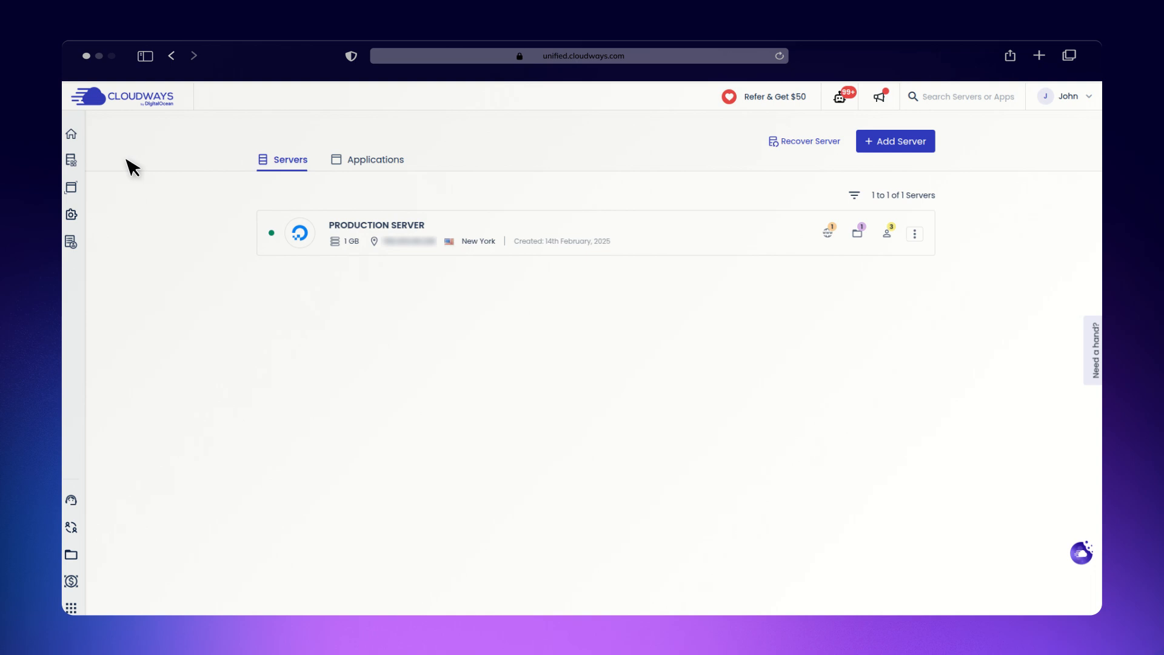
# - Open PRODUCTION SERVER's master credentials and start an SSH session to the server
pyautogui.click(377, 224)
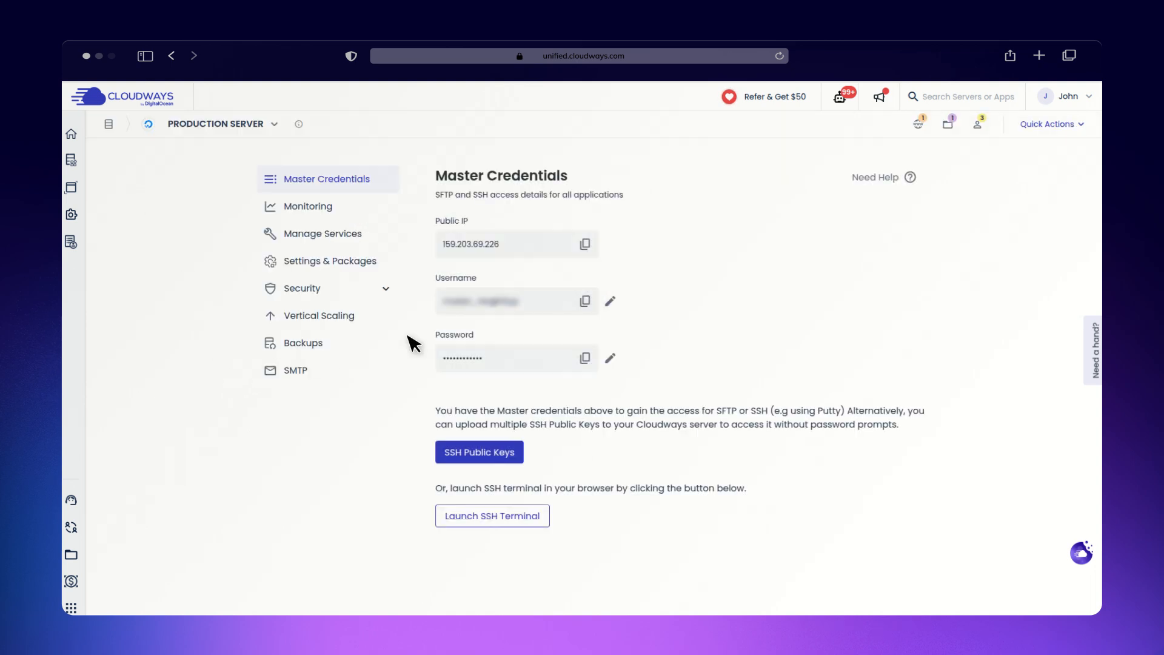
pyautogui.click(492, 516)
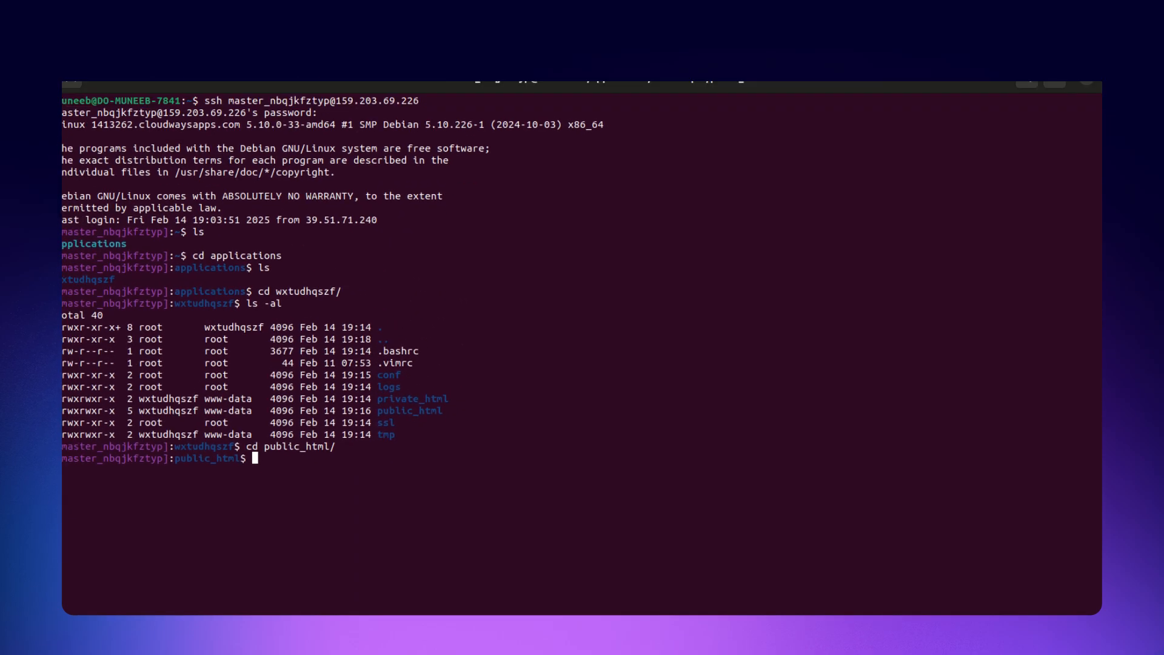
# - List all files in the app's public_html folder with ls -al
pyautogui.write('ls')
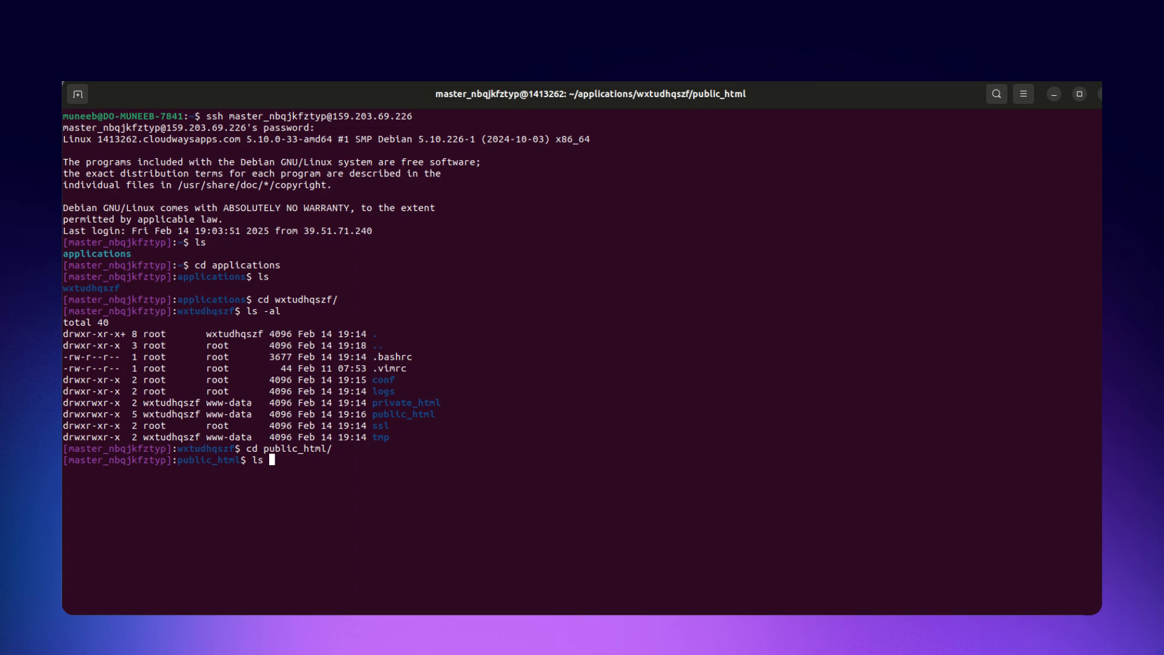
pyautogui.write('-al')
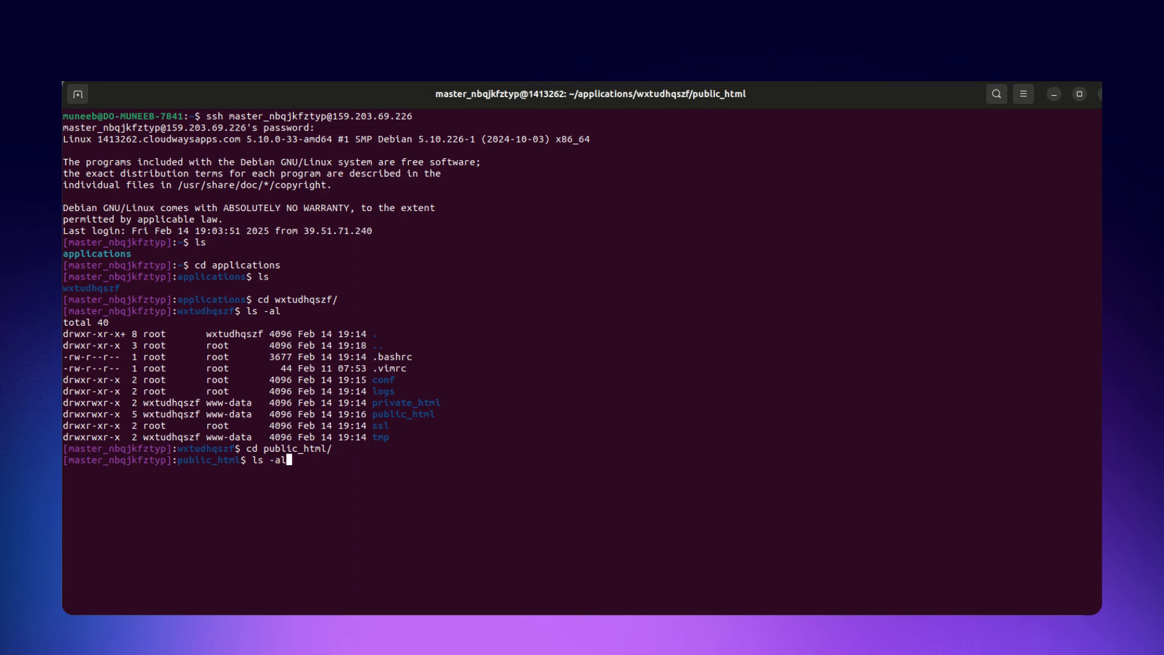
pyautogui.press('Return')
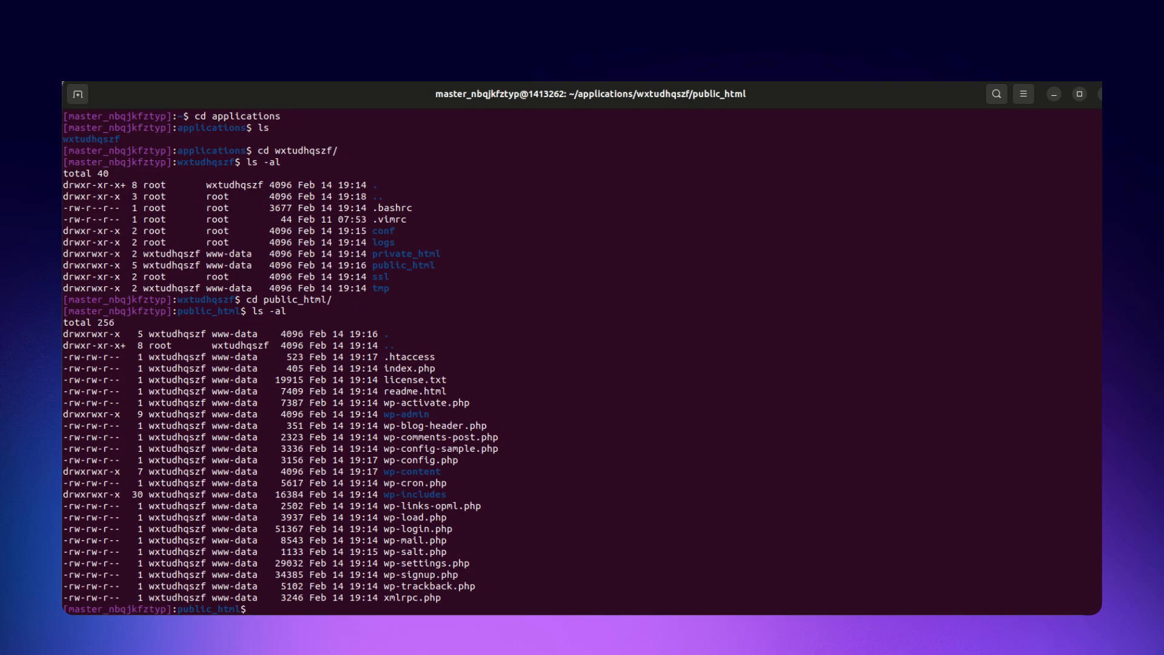
# - Replace .htaccess with the multisite rewrite rules in nano and save it
pyautogui.rightClick(467, 362)
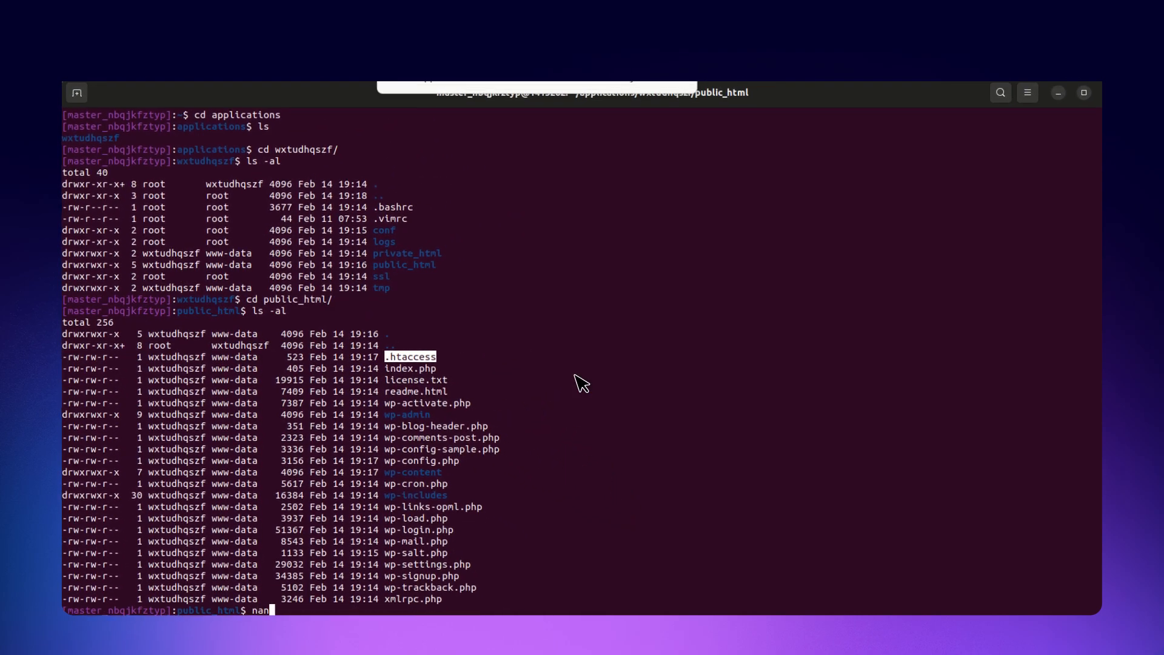
pyautogui.press('Return')
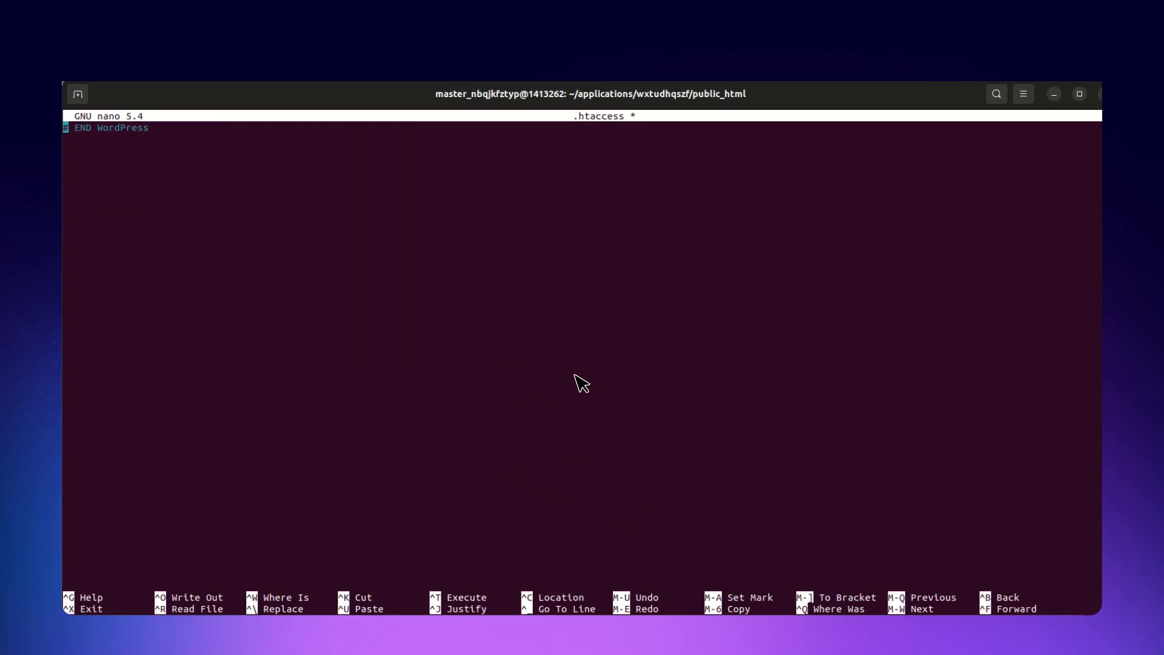
pyautogui.rightClick(320, 535)
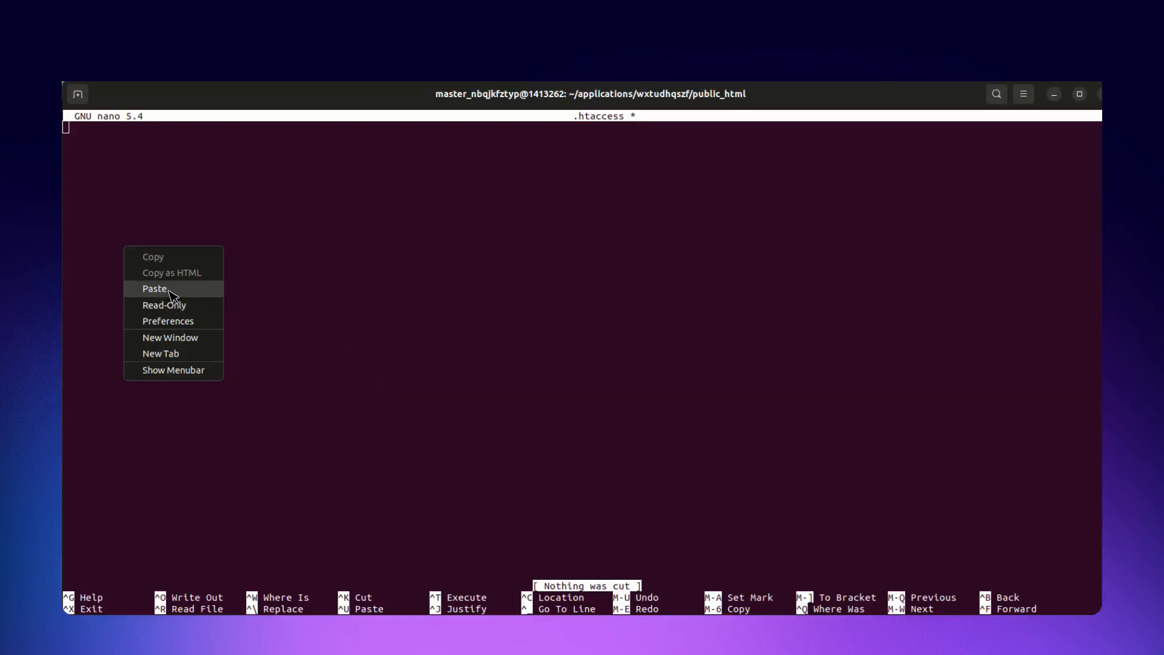
pyautogui.click(155, 288)
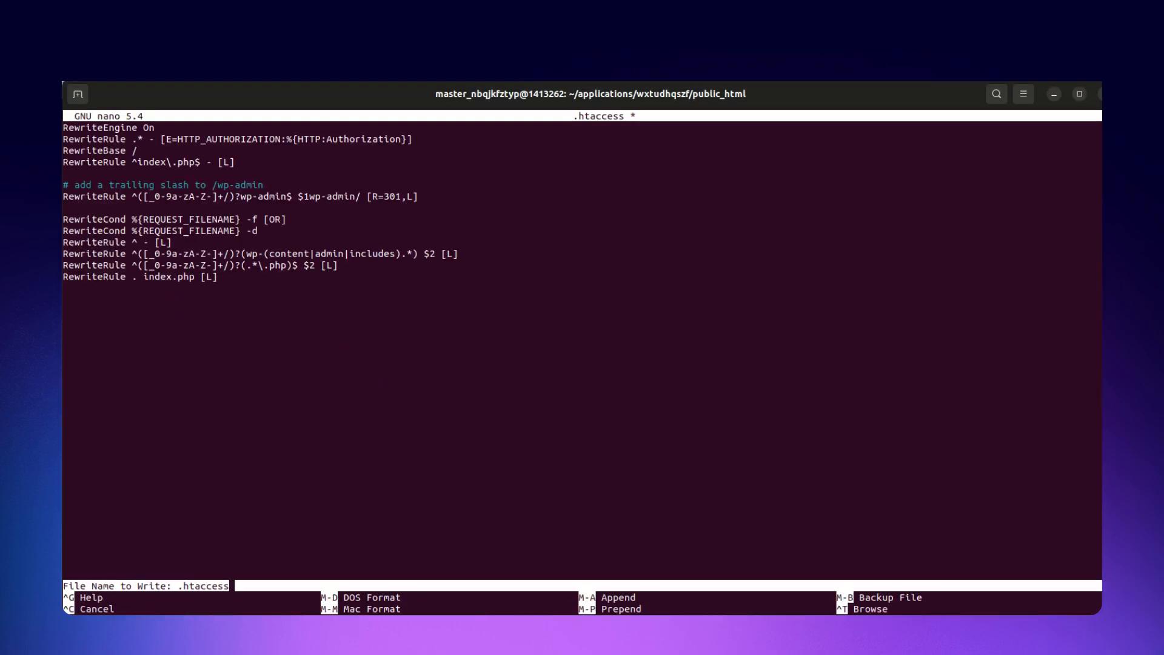
pyautogui.press('Return')
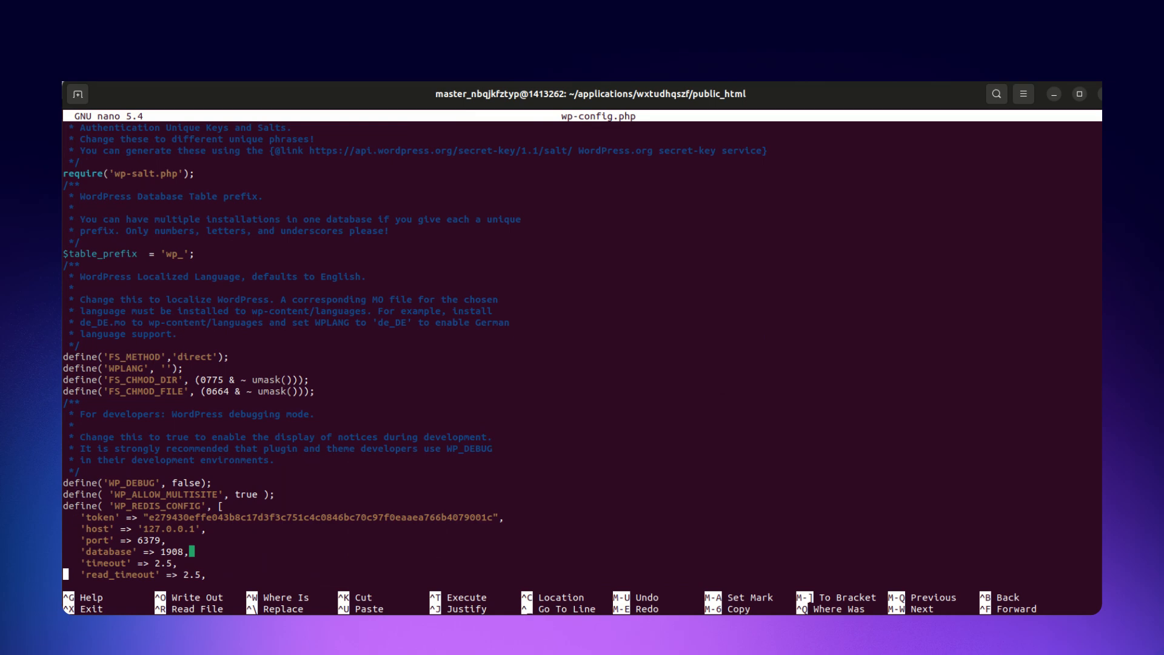
# - Paste MULTISITE, SUBDOMAIN_INSTALL false and DOMAIN_CURRENT_SITE defines into wp-config.php and save
pyautogui.scroll(-3)
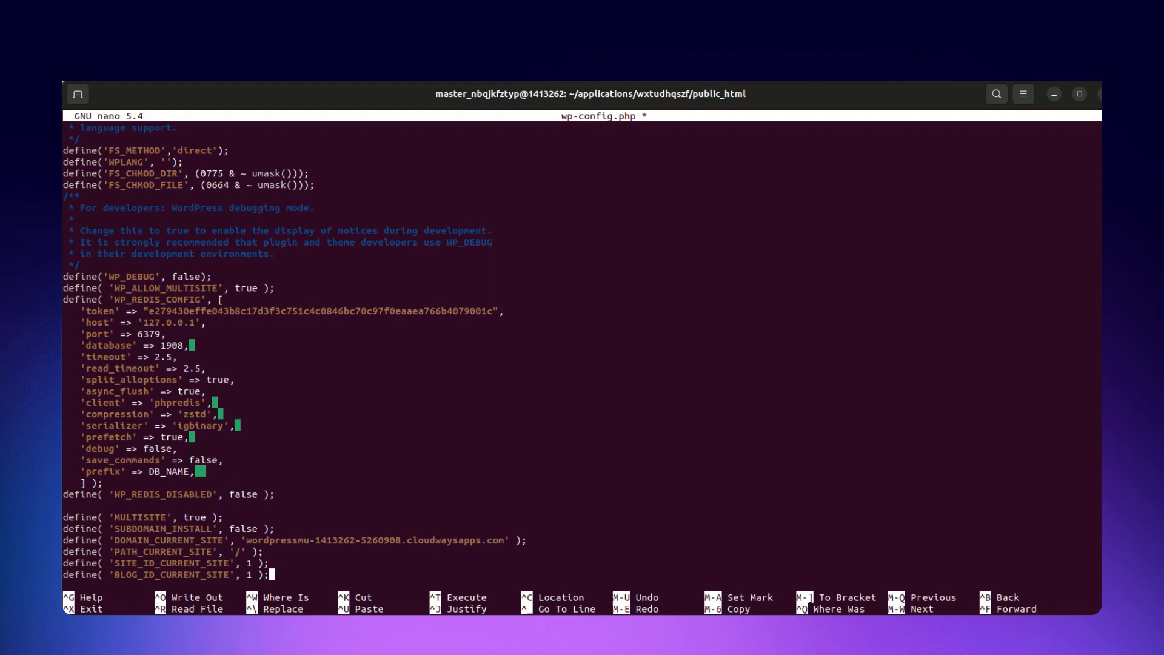
pyautogui.click(66, 505)
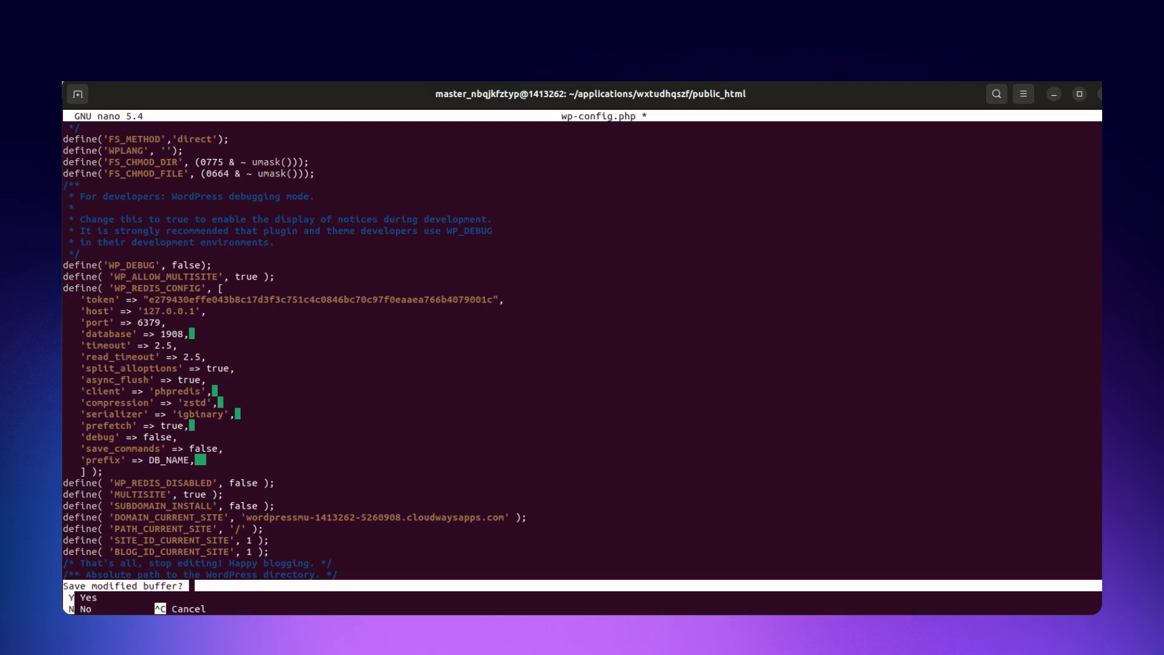
pyautogui.press('y')
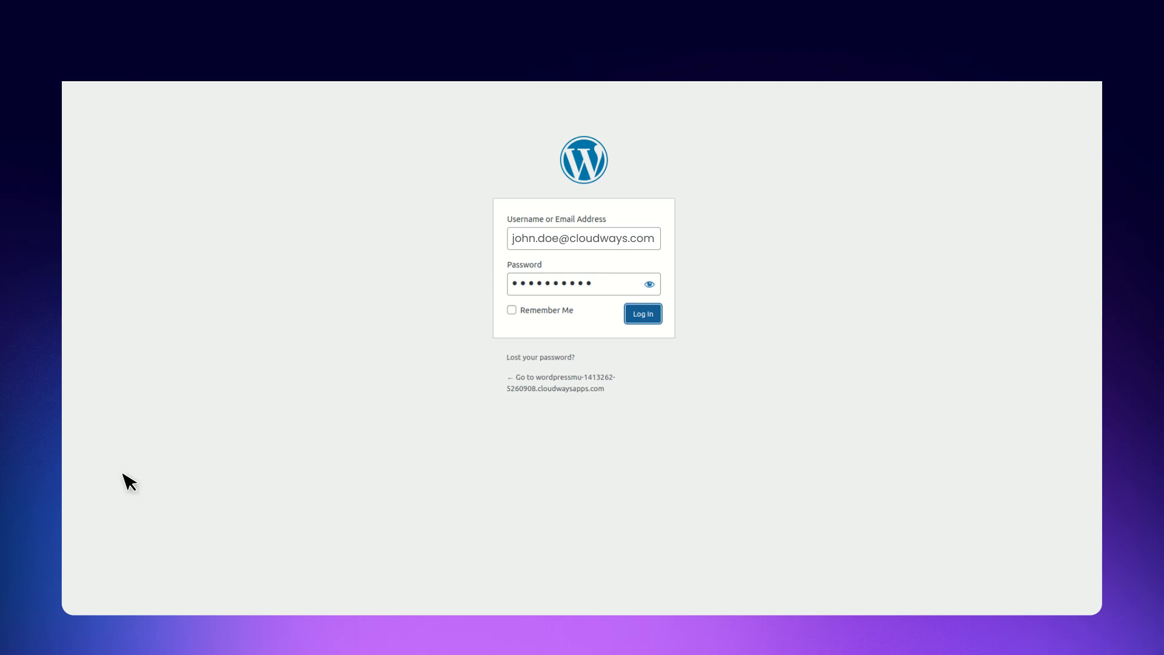
# - Log back into WordPress and open Network Admin > Sites
pyautogui.click(642, 314)
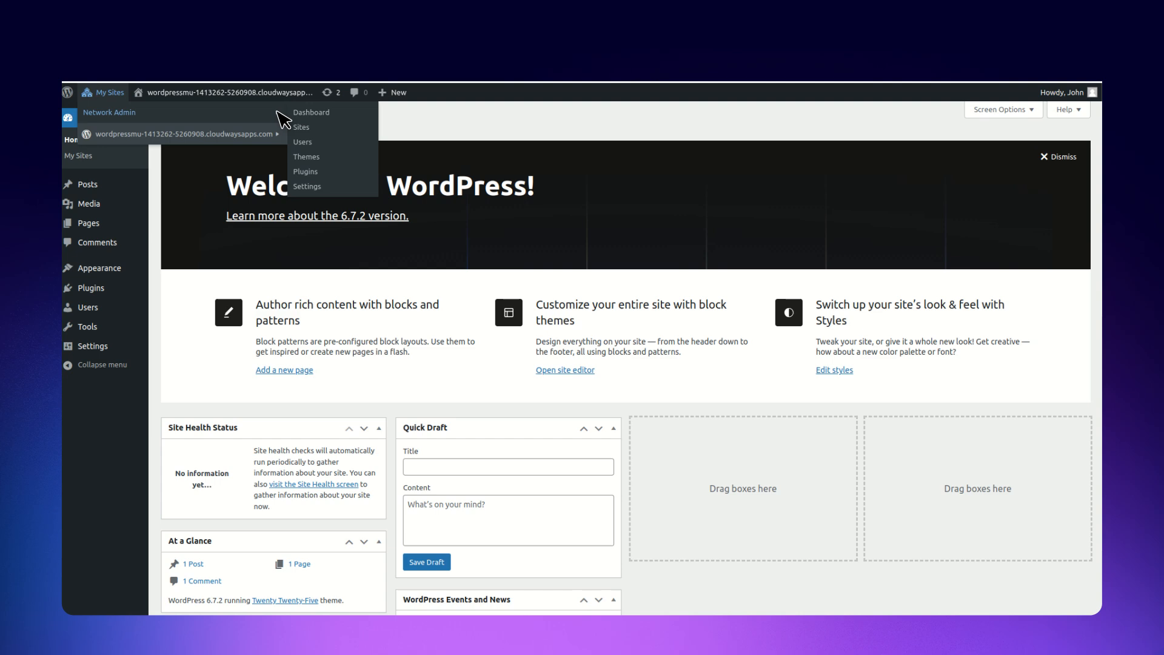
pyautogui.moveTo(307, 138)
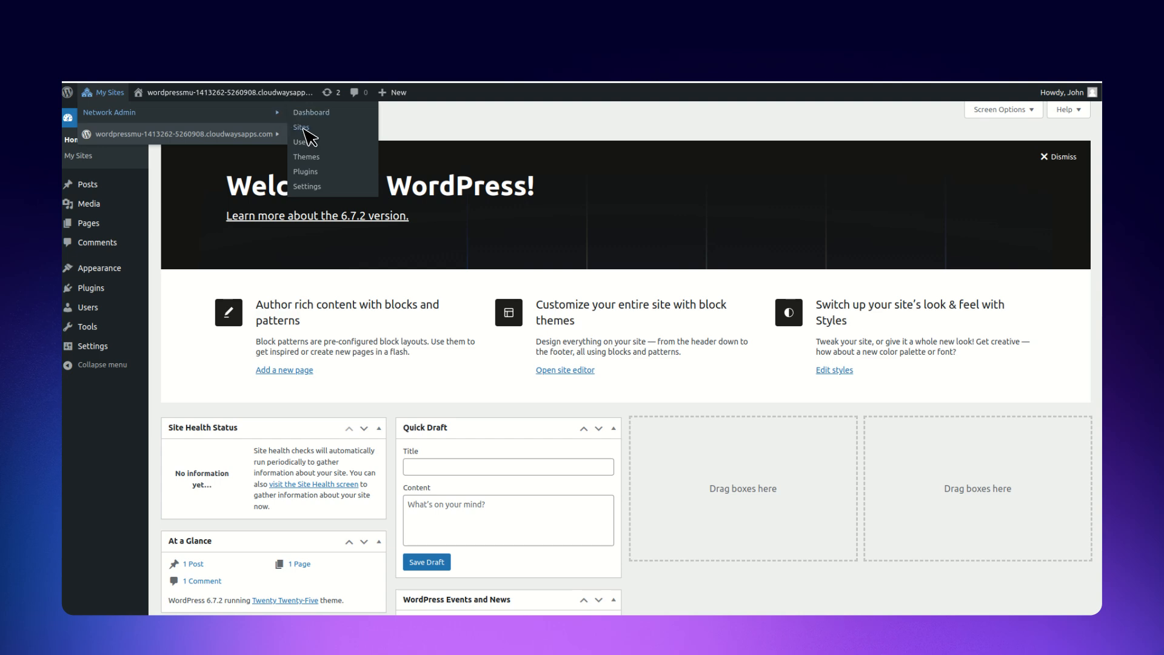
pyautogui.click(302, 126)
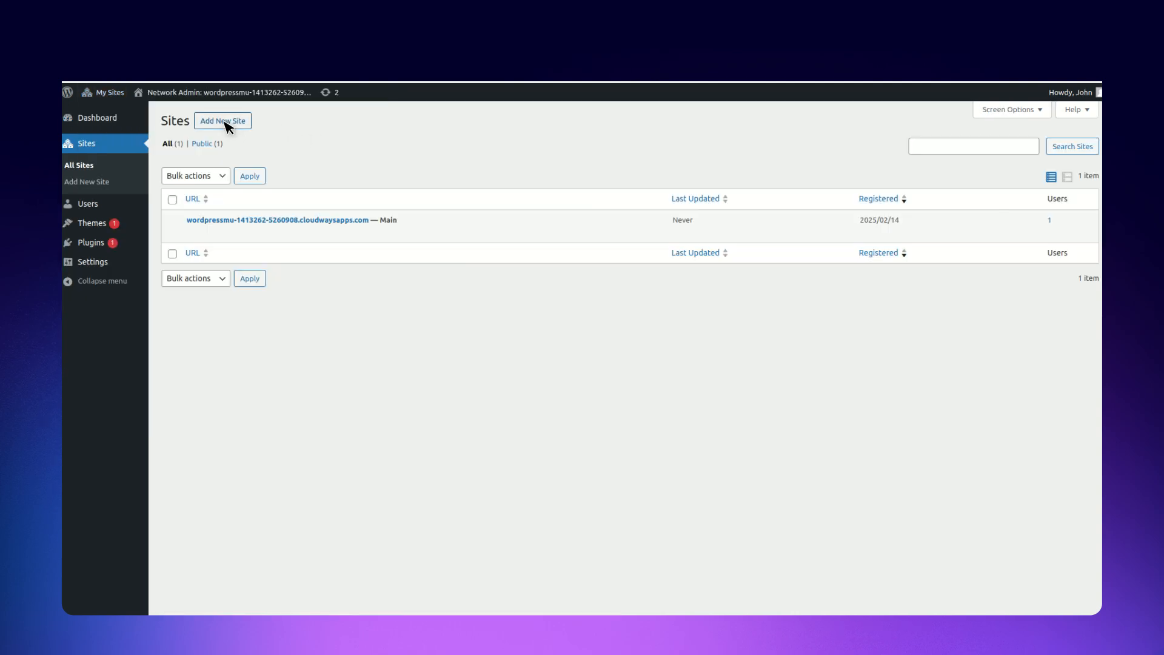
pyautogui.click(221, 120)
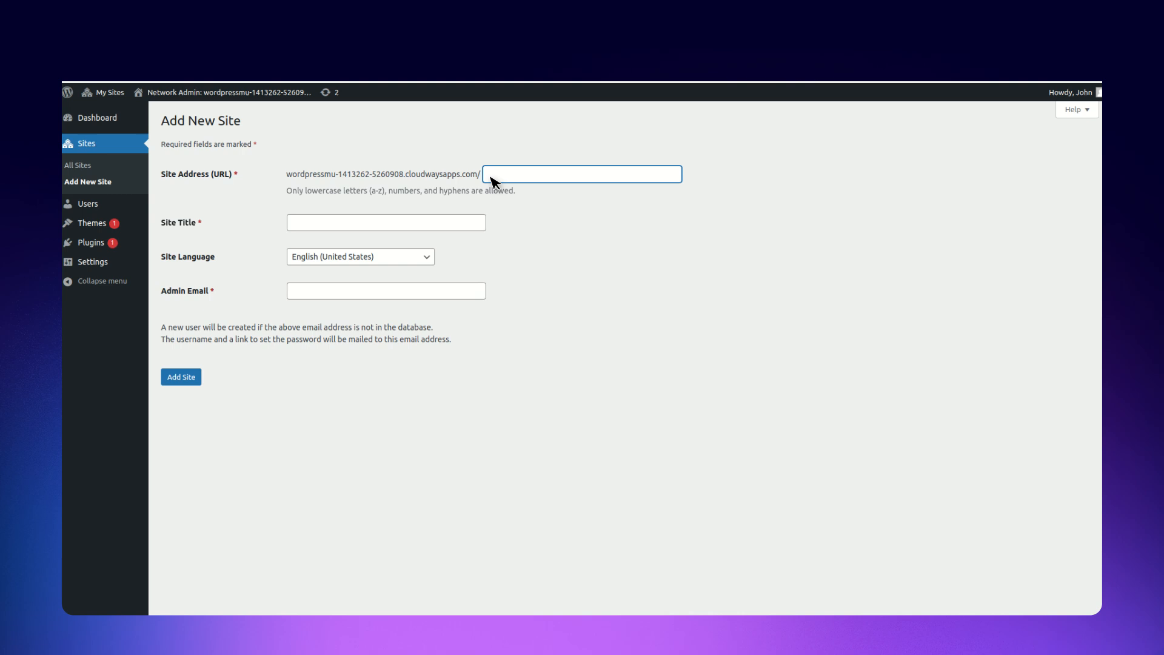
pyautogui.write('blogsite1')
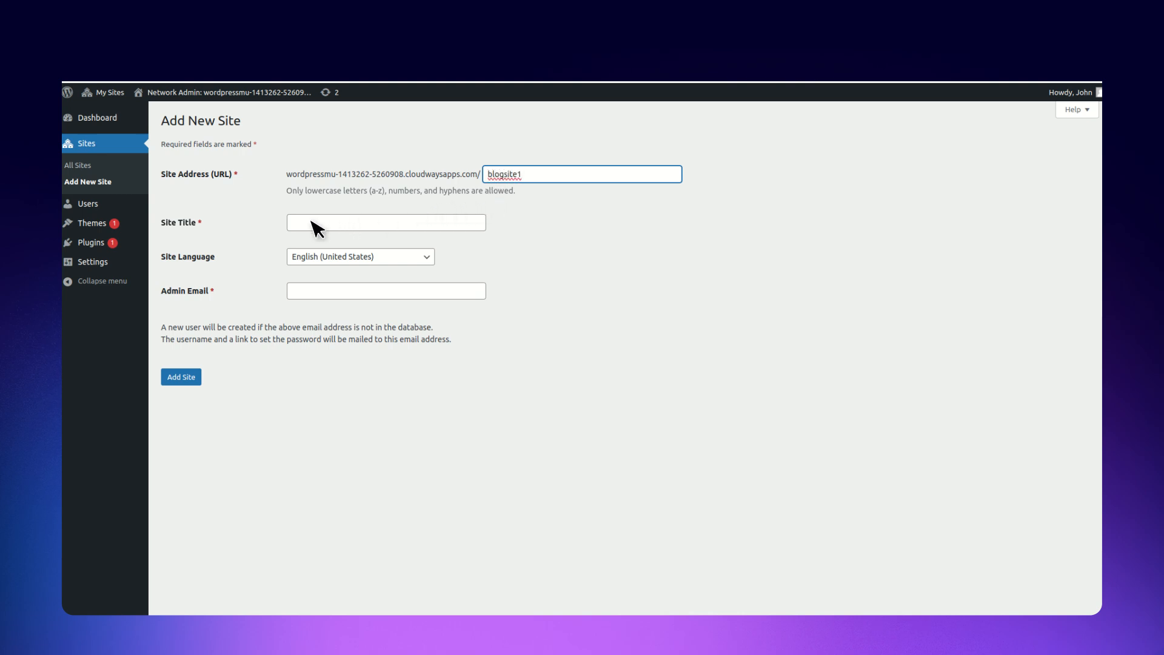
pyautogui.click(386, 290)
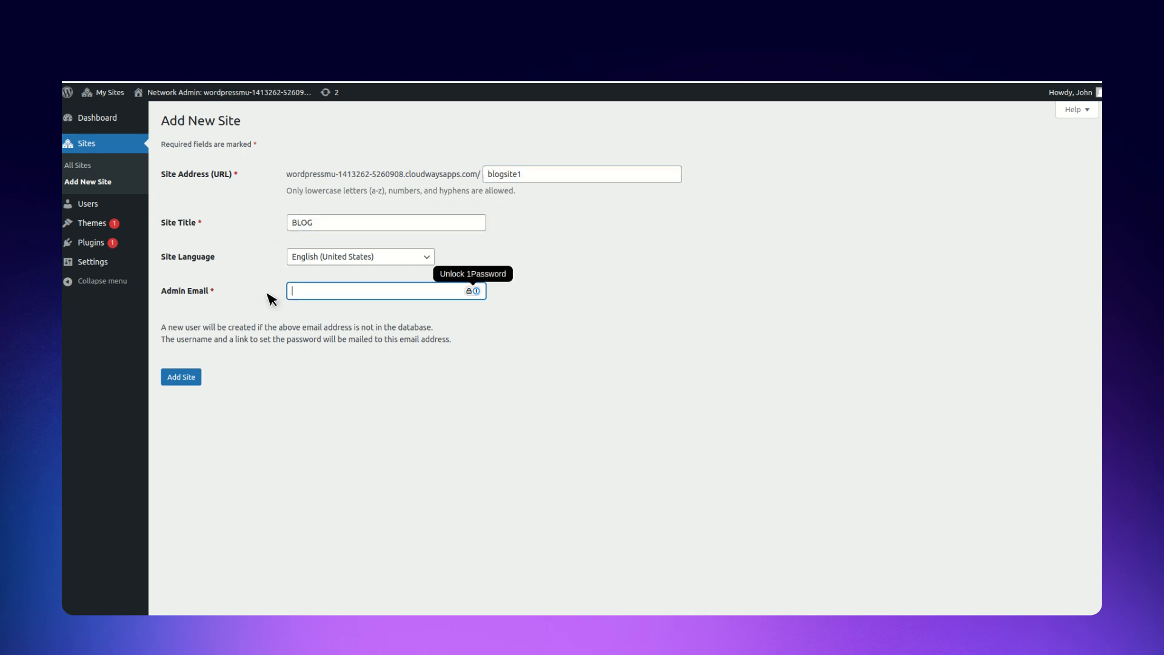
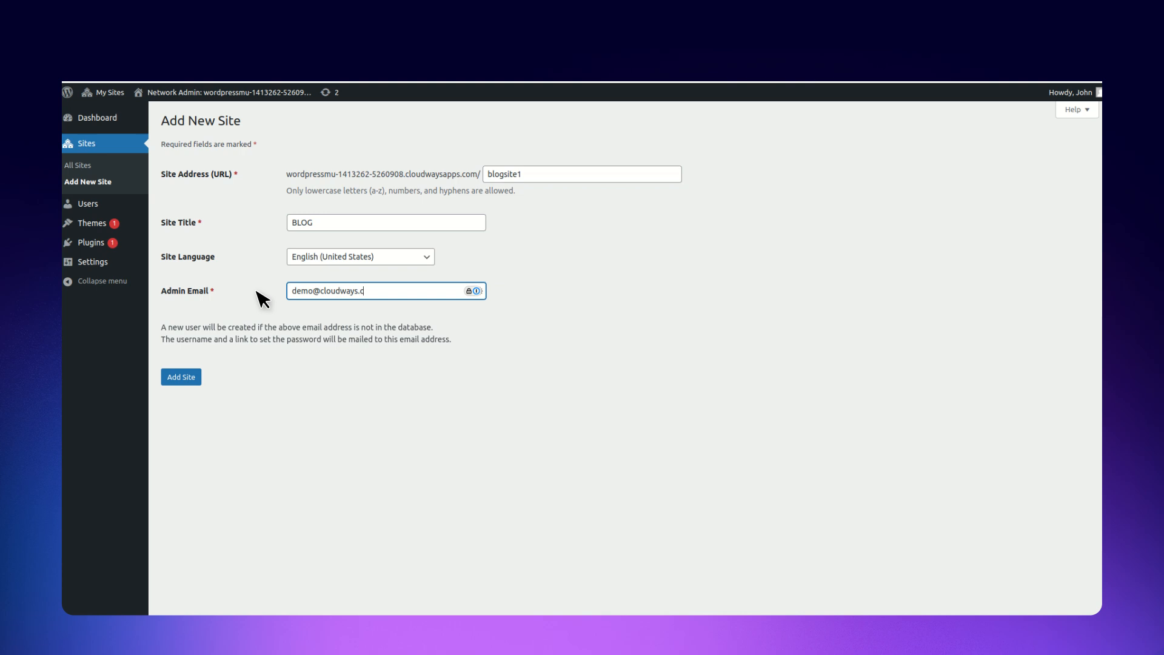
pyautogui.click(181, 376)
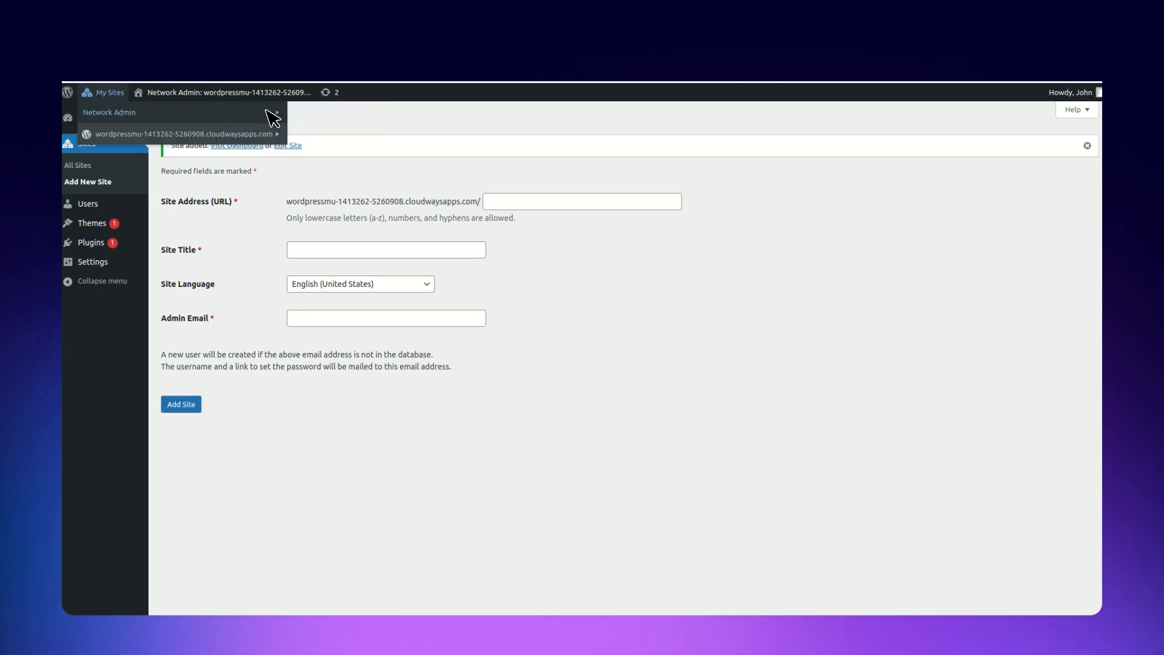
pyautogui.click(77, 165)
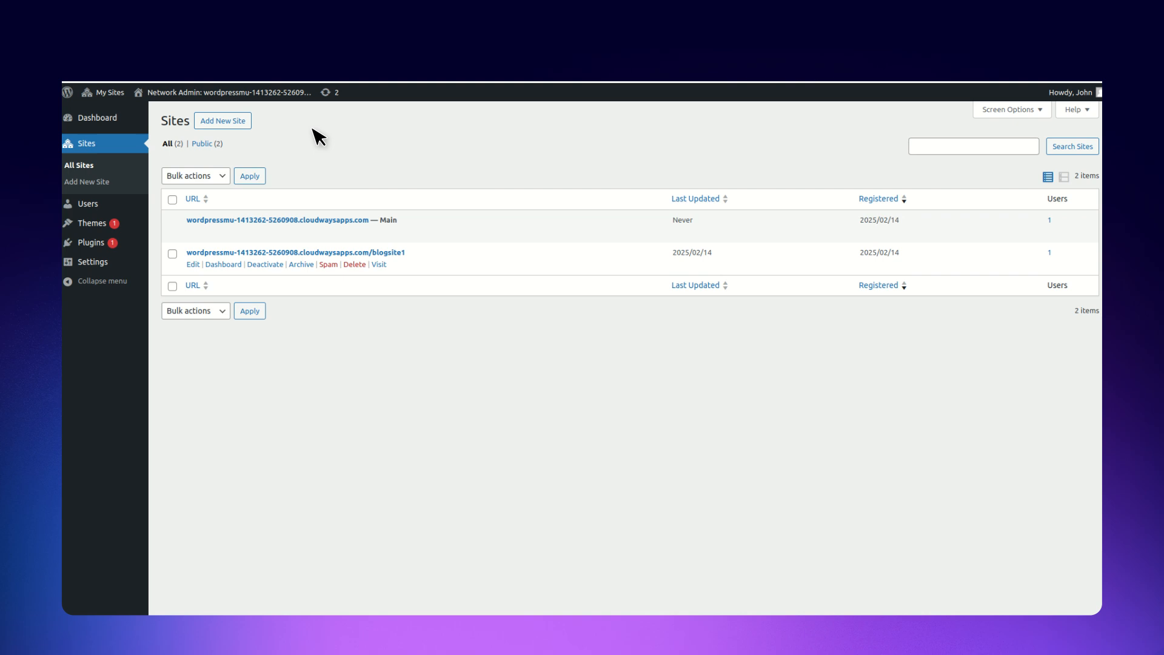